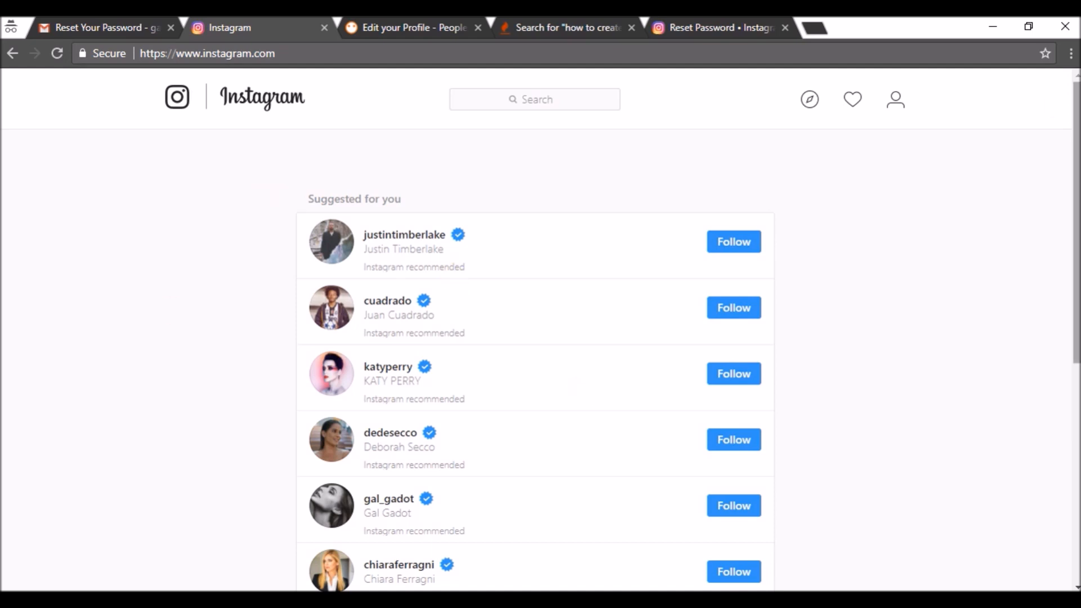
- Browse the Suggested for you list, then go to your own profile page from the top bar
scroll("down", 3)
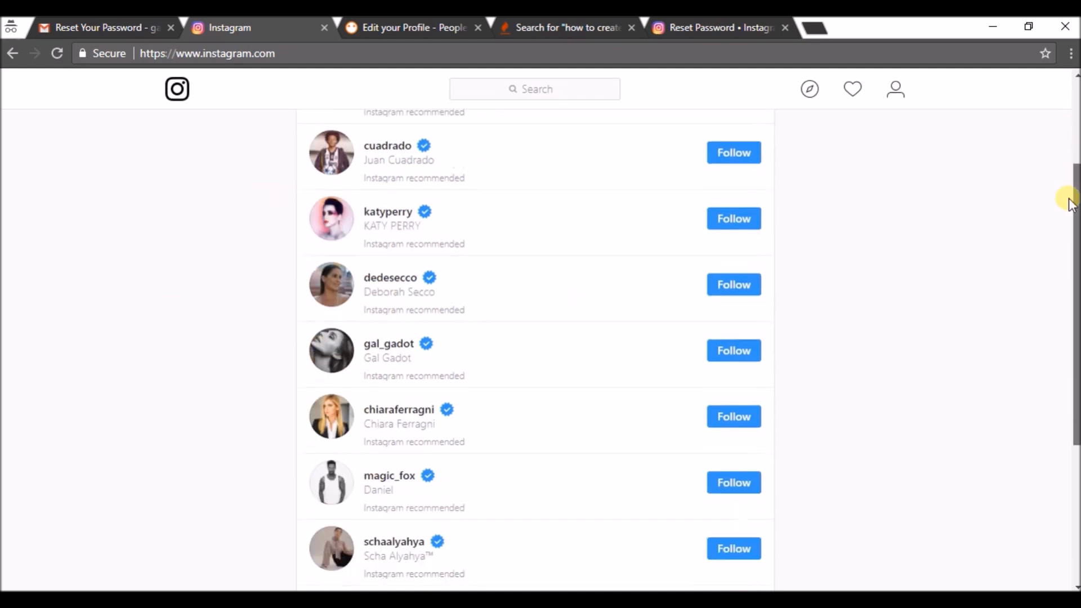
scroll("up", 3)
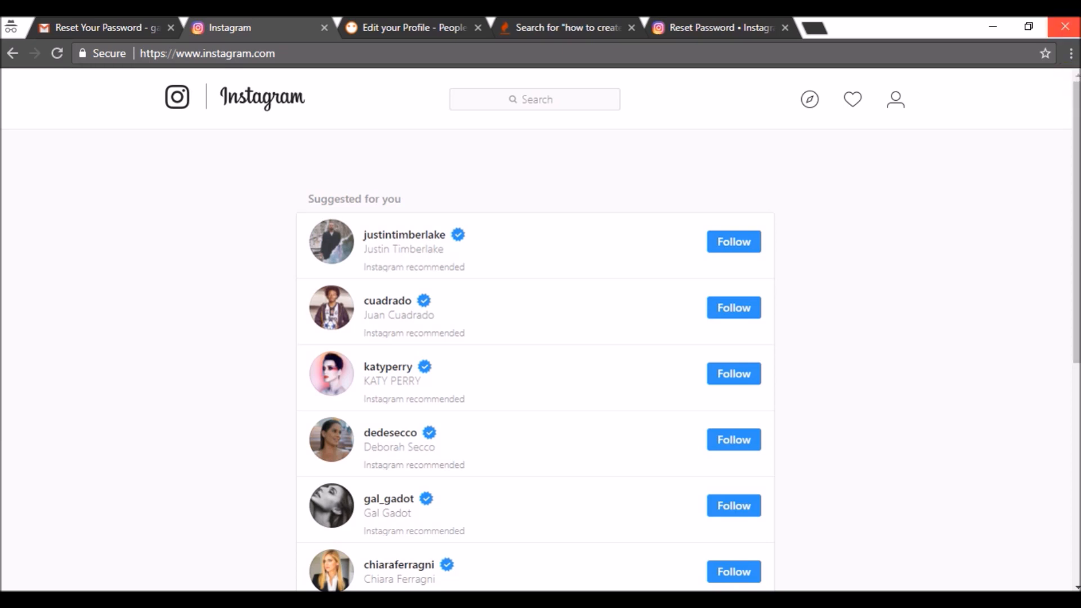
mouse_move(1017, 25)
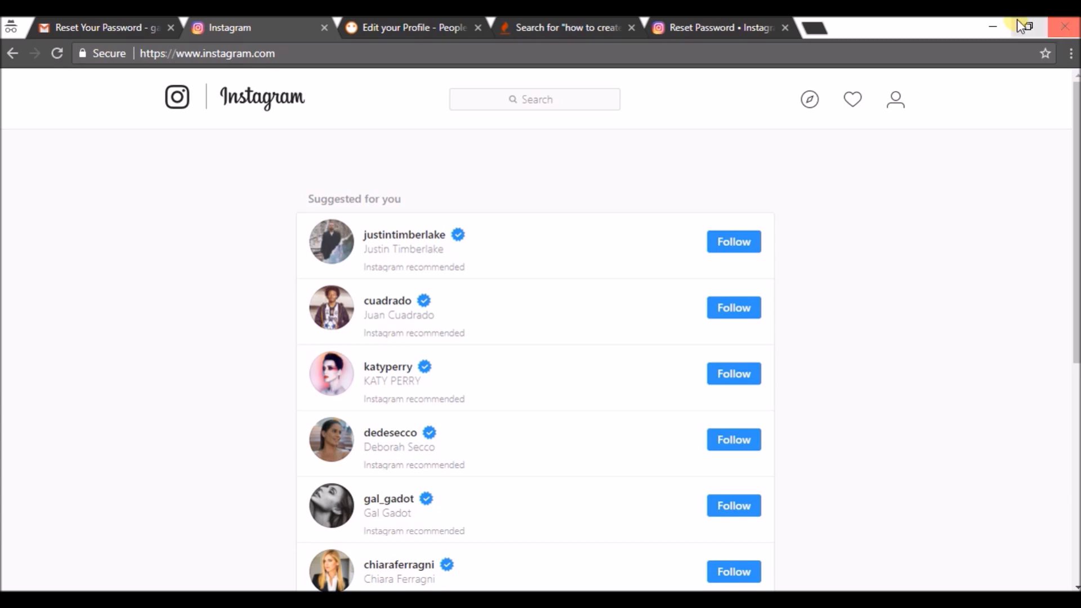
mouse_move(896, 99)
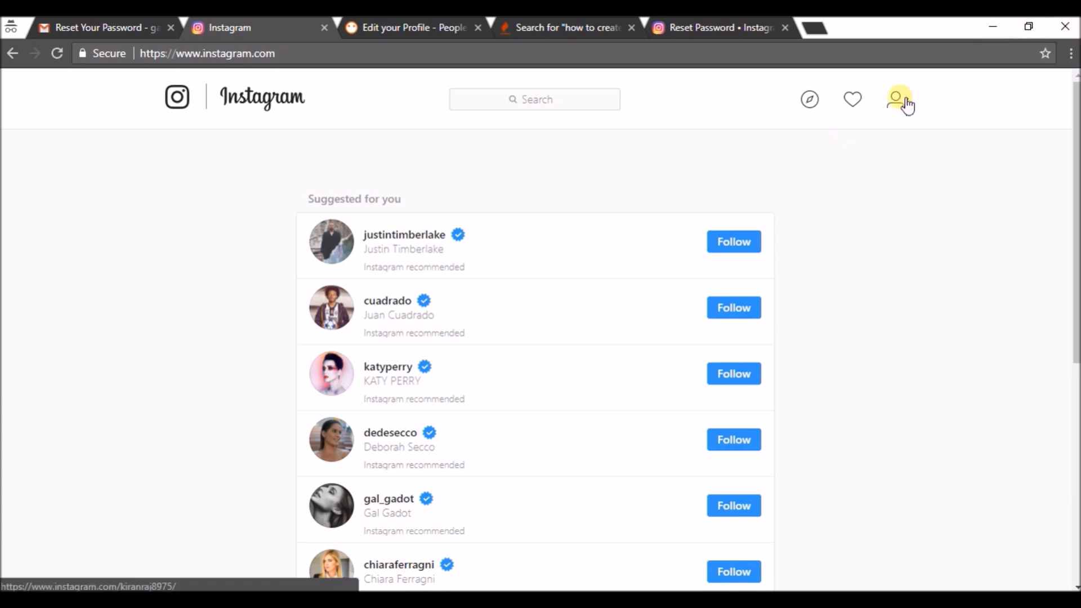
mouse_move(904, 111)
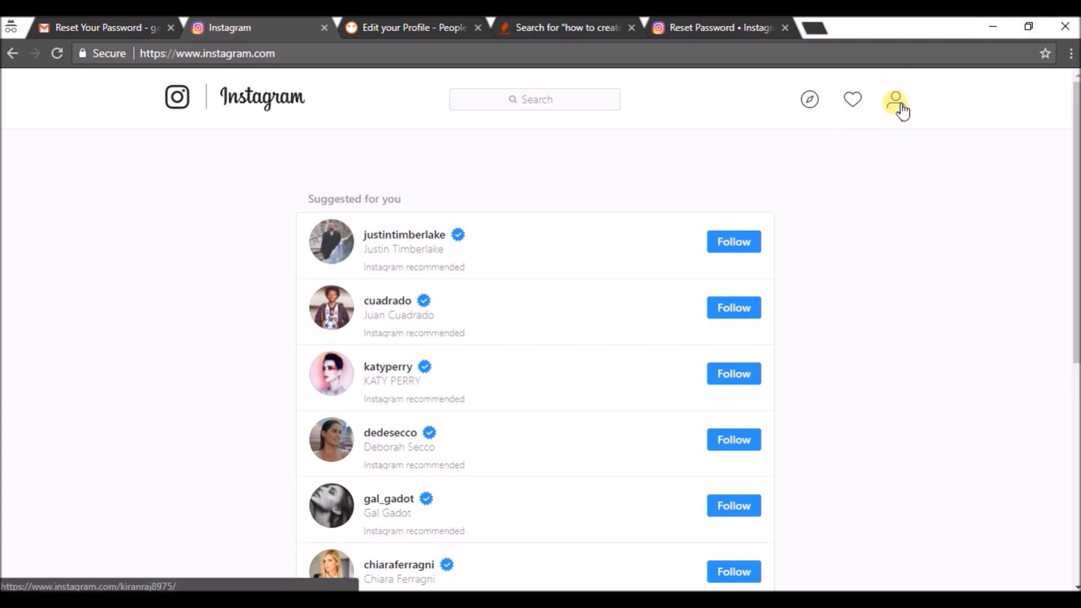
left_click(894, 100)
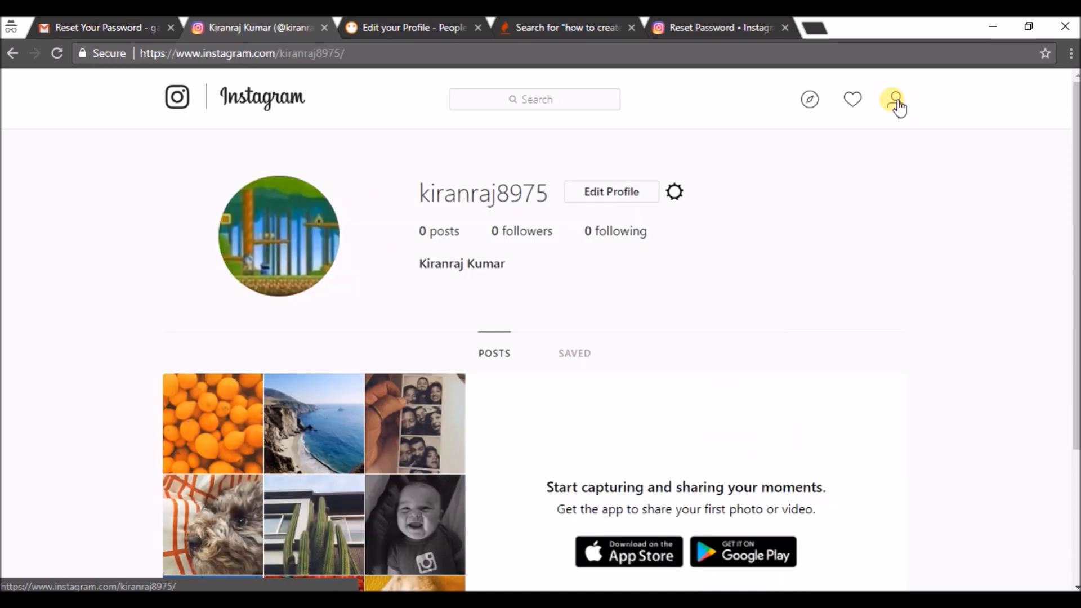
mouse_move(673, 196)
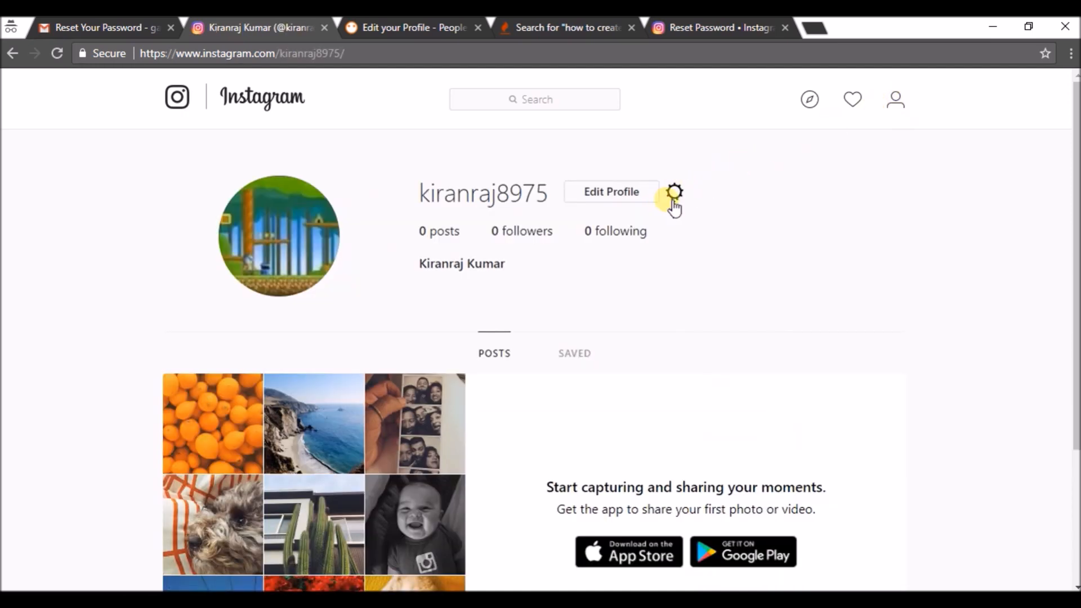
- Log out of the account from the gear options beside Edit Profile
left_click(673, 192)
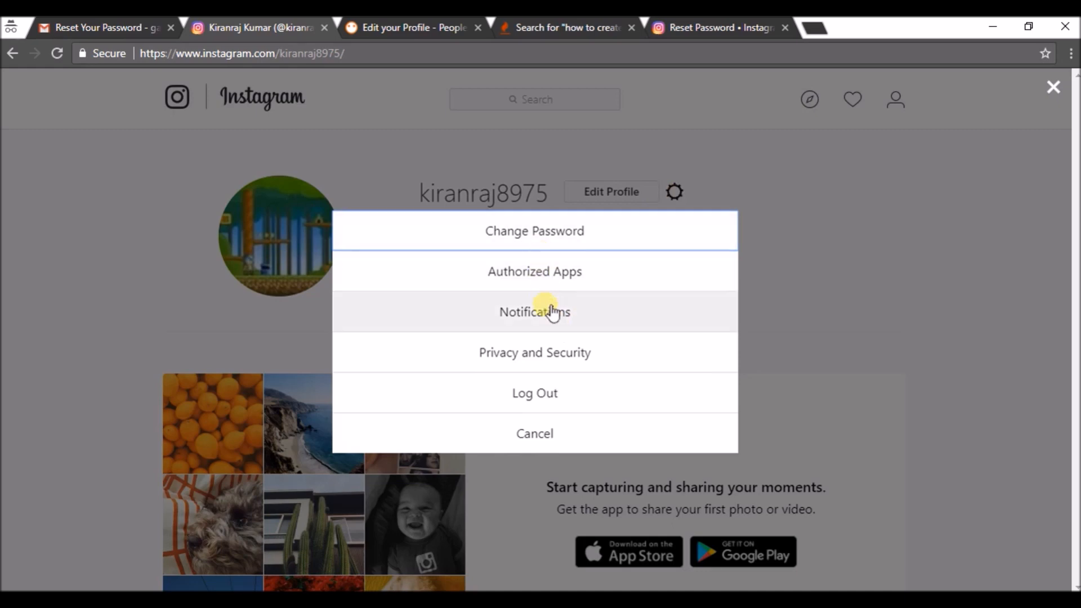
mouse_move(531, 393)
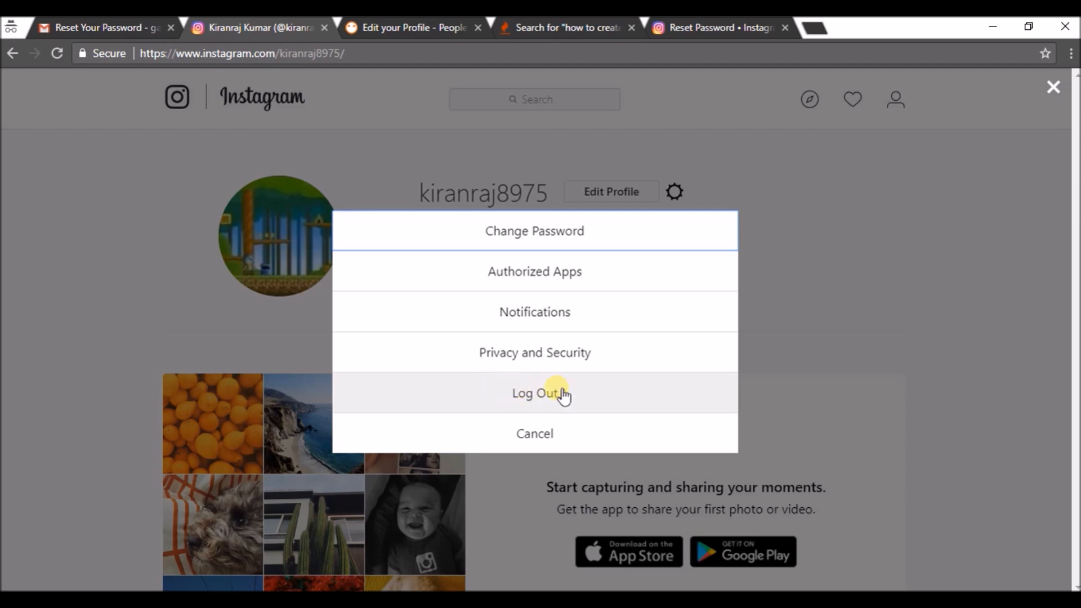
left_click(535, 394)
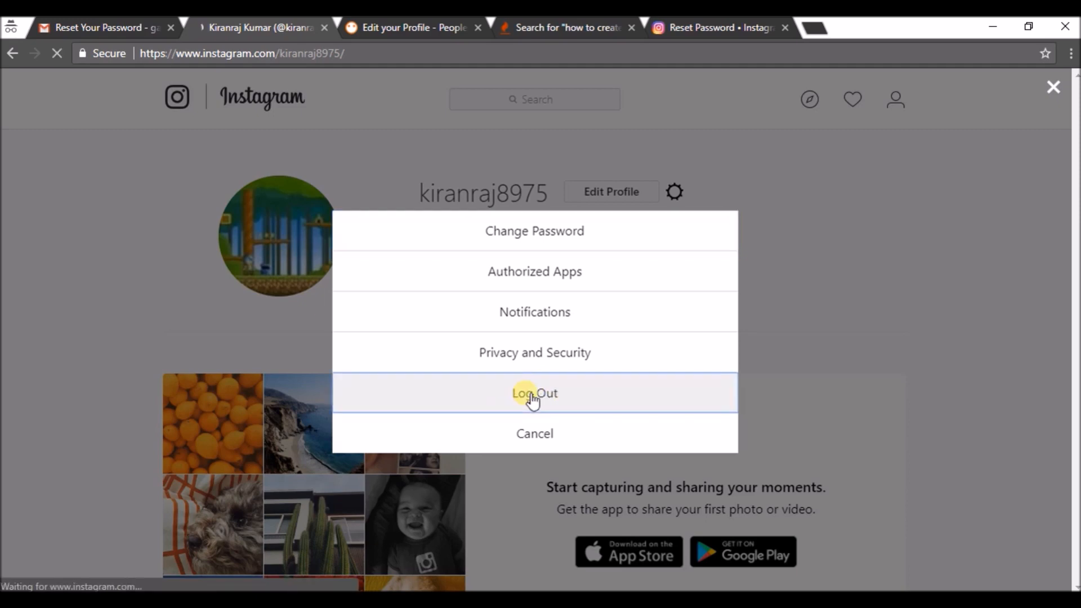
left_click(534, 393)
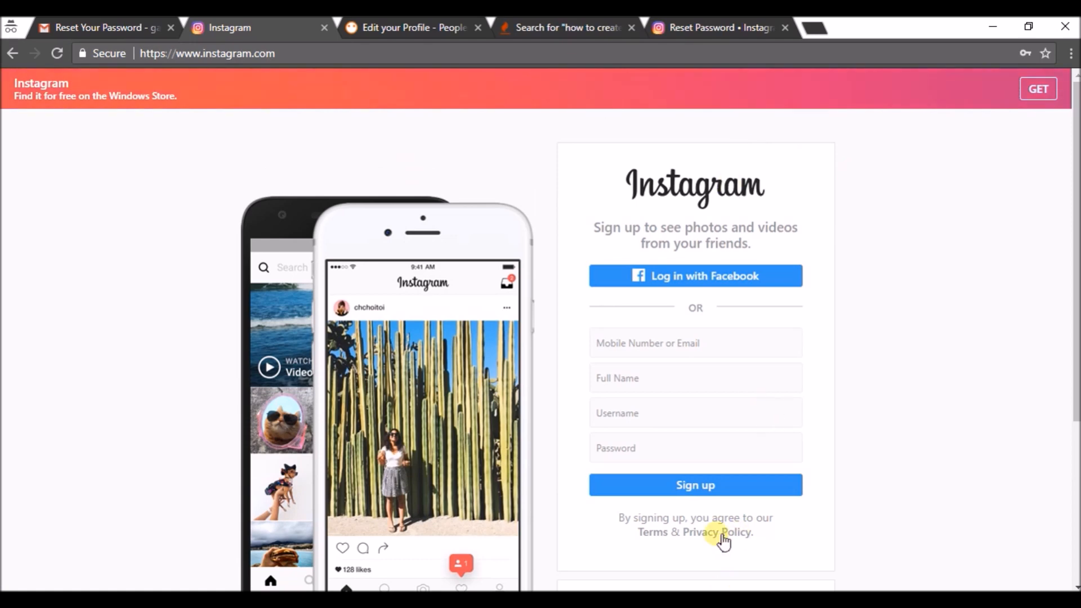
- Switch to the Log in form and focus the Phone number, username, or email field
scroll("down", 3)
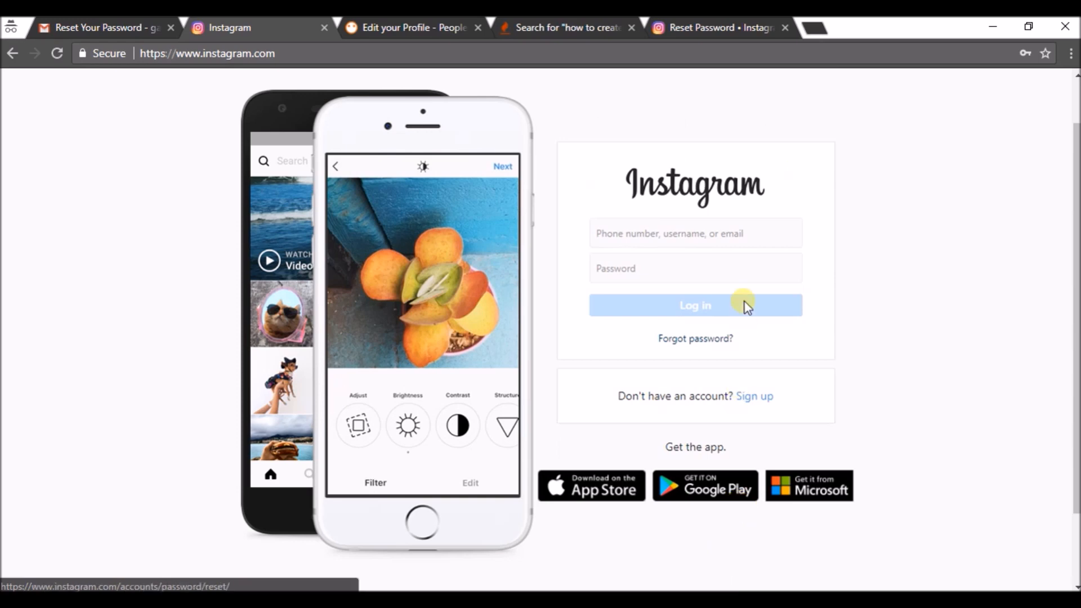
left_click(683, 233)
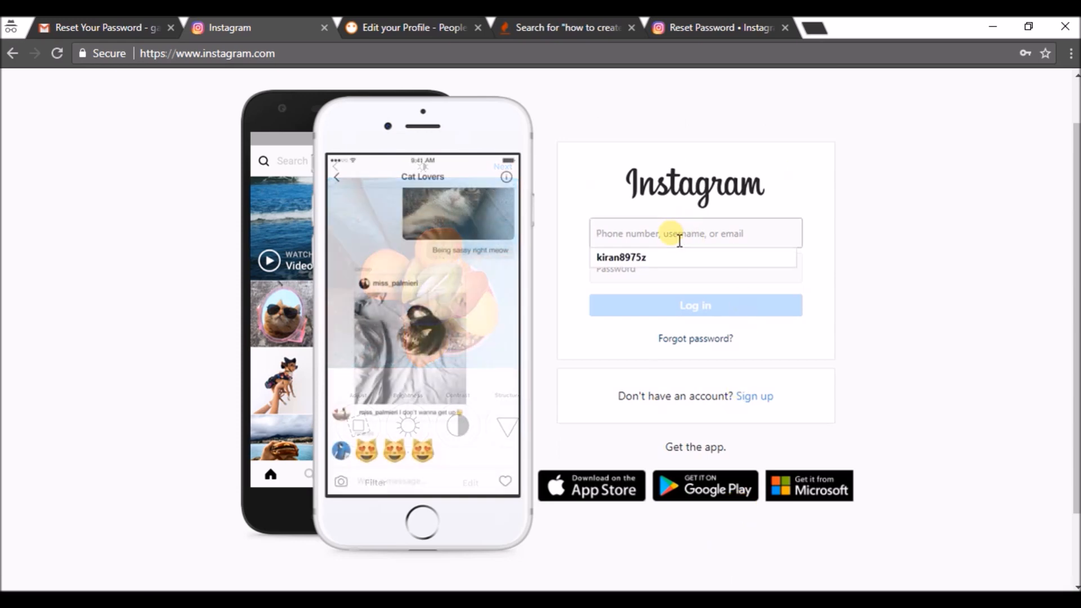